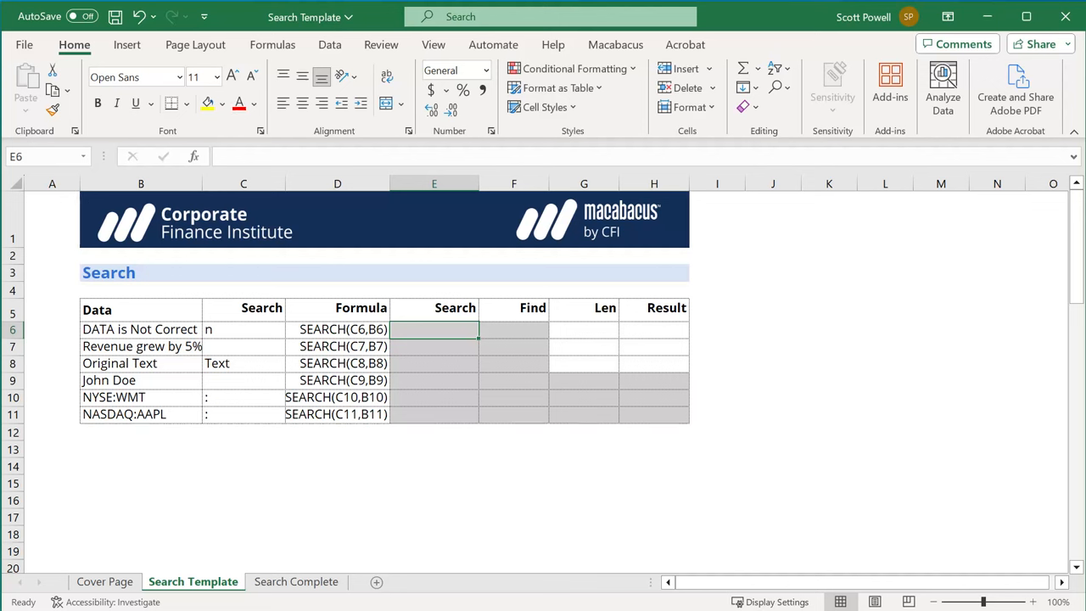
# - Enter =SEARCH(C6,B6) in E6 and fill down to E11, giving 9, 8, 10, 5, 5, 7
pyautogui.click(244, 330)
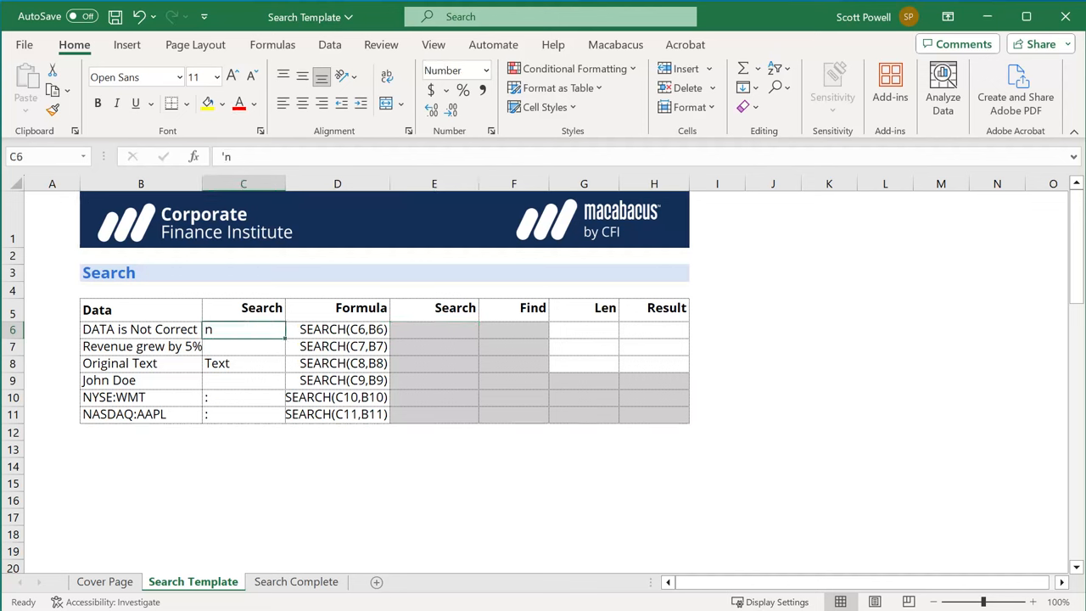
pyautogui.click(244, 363)
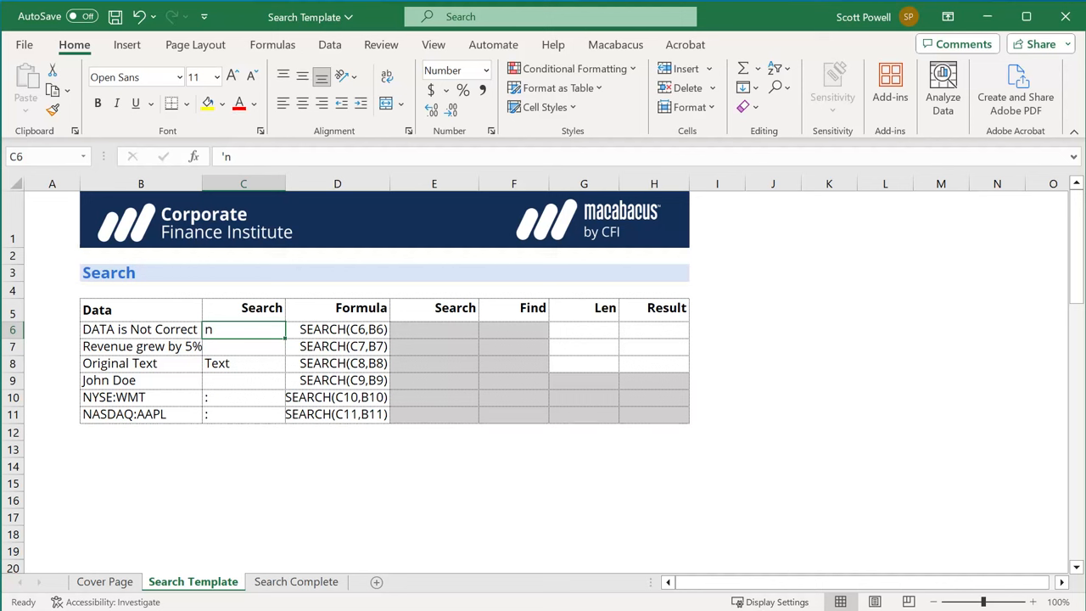
pyautogui.write('=s')
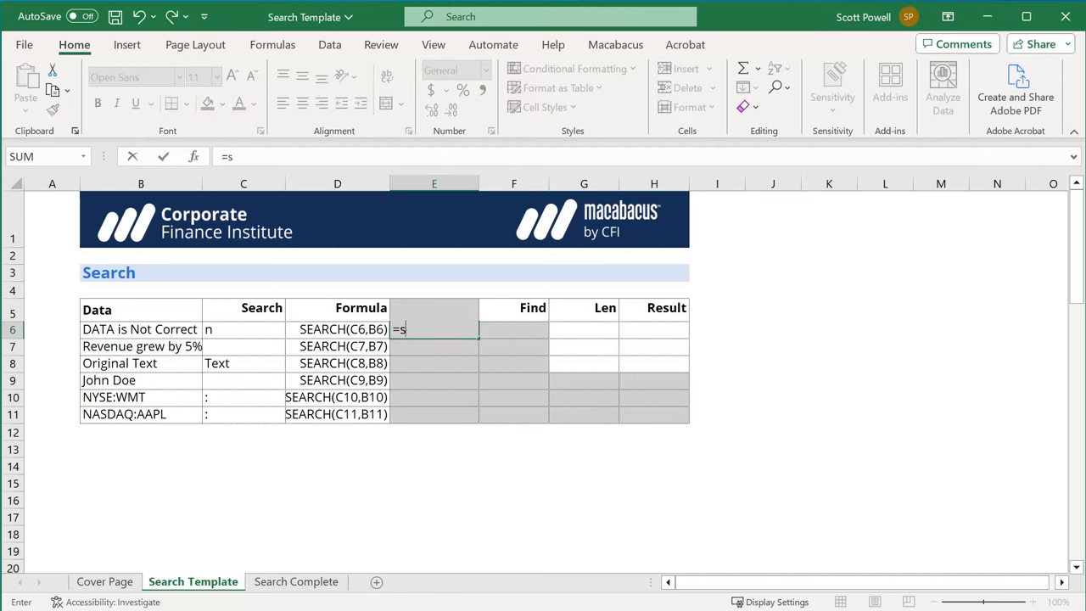
pyautogui.write('earch(D6')
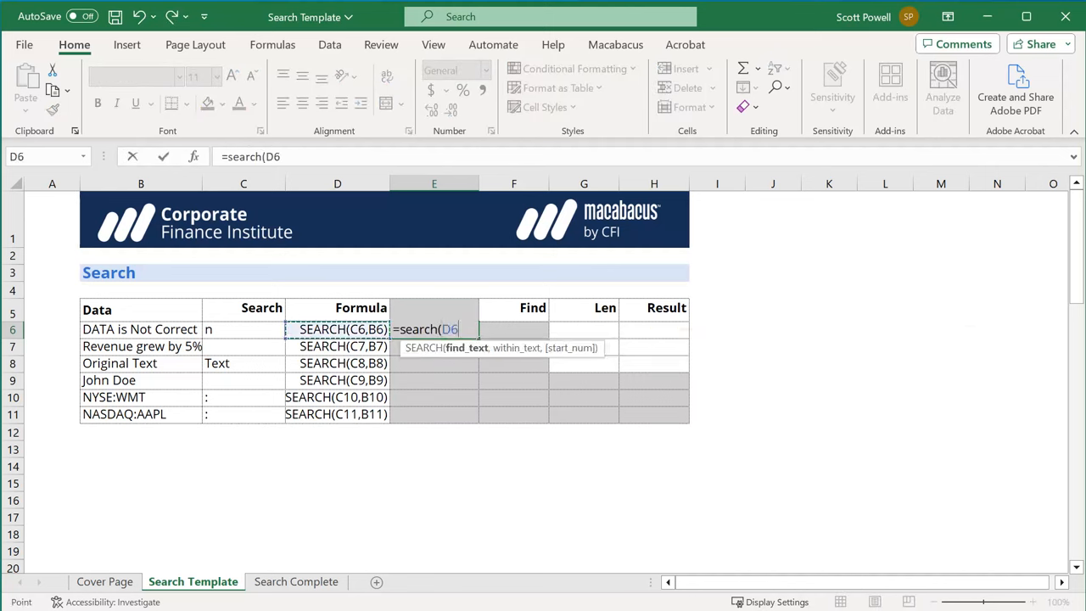
pyautogui.click(245, 330)
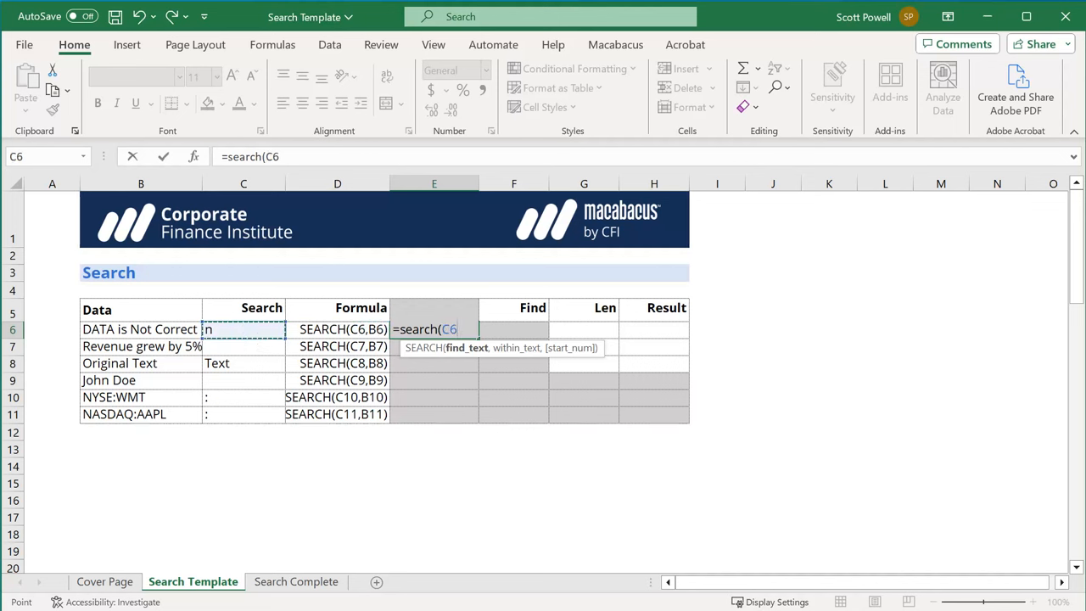
pyautogui.click(141, 330)
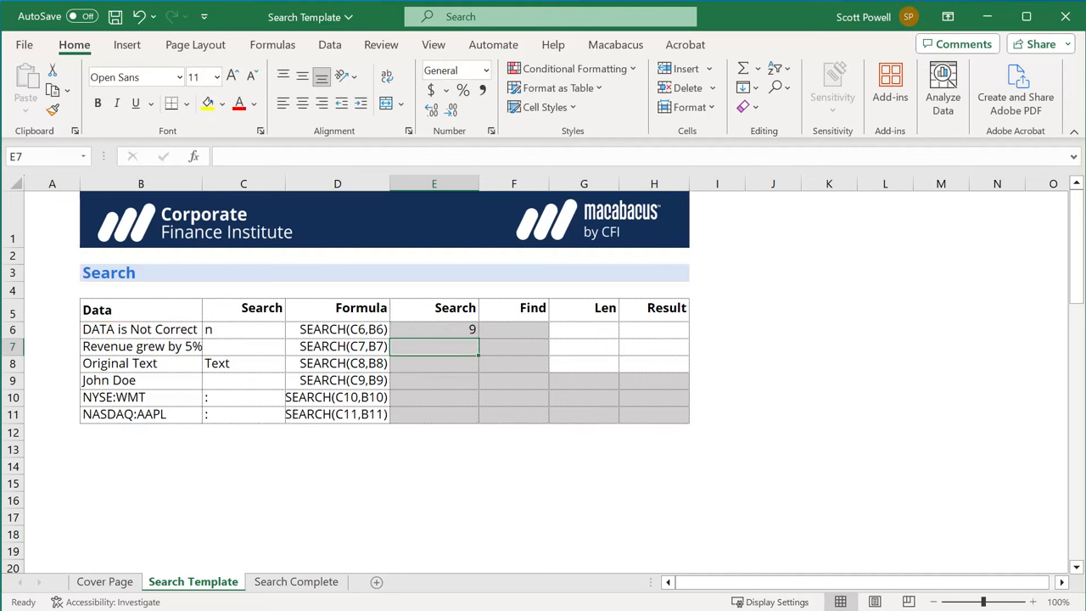
pyautogui.moveTo(435, 329); pyautogui.dragTo(435, 414)
pyautogui.write('=')
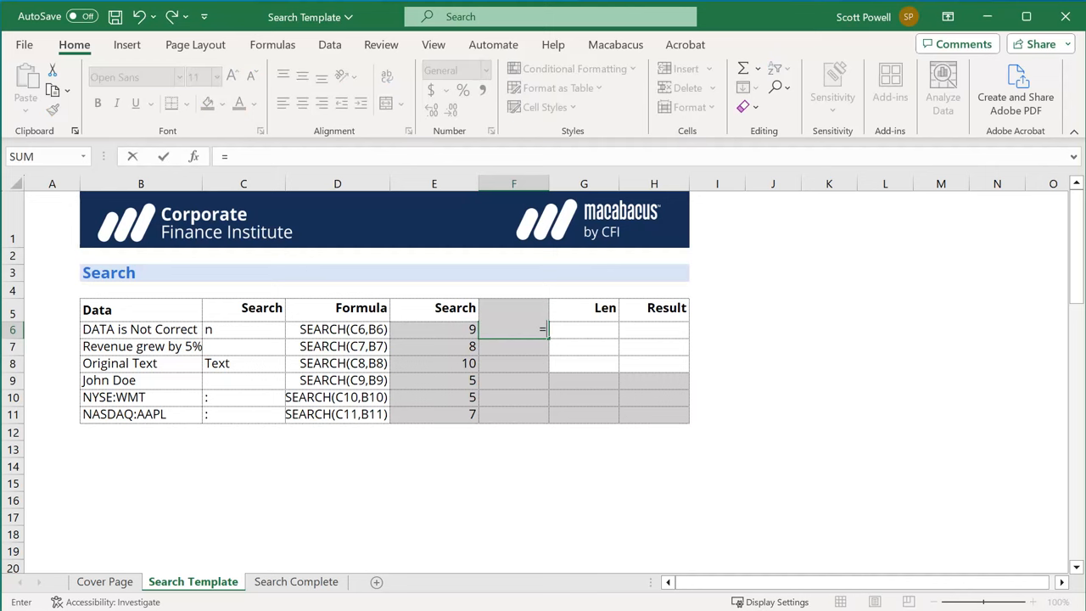
# - Enter =FIND(C6,B6) in F6, then change C6 to N so the #VALUE! becomes 9
pyautogui.write('find(')
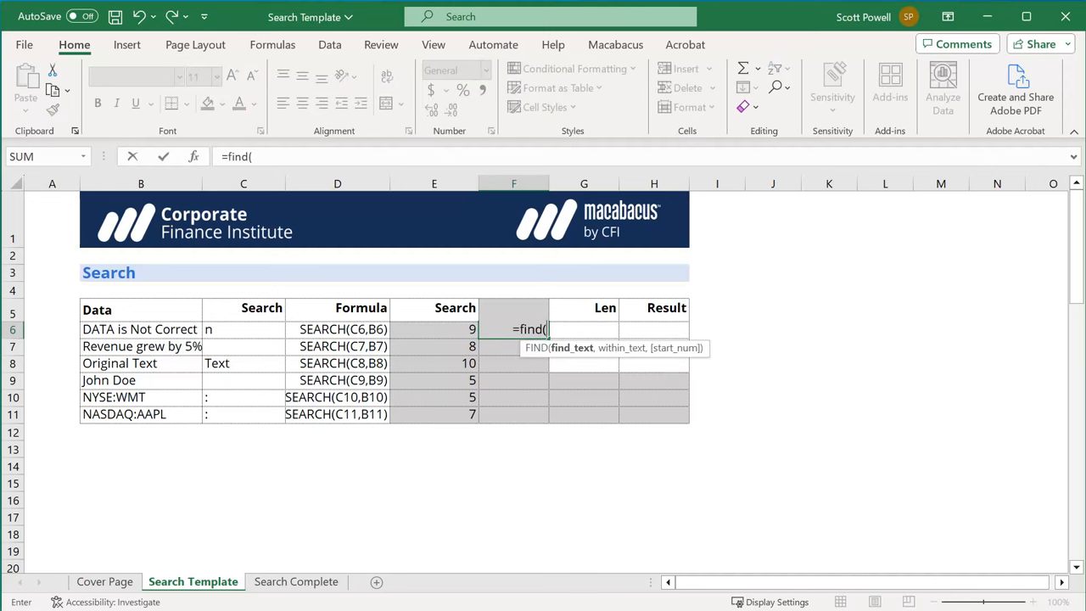
pyautogui.click(245, 330)
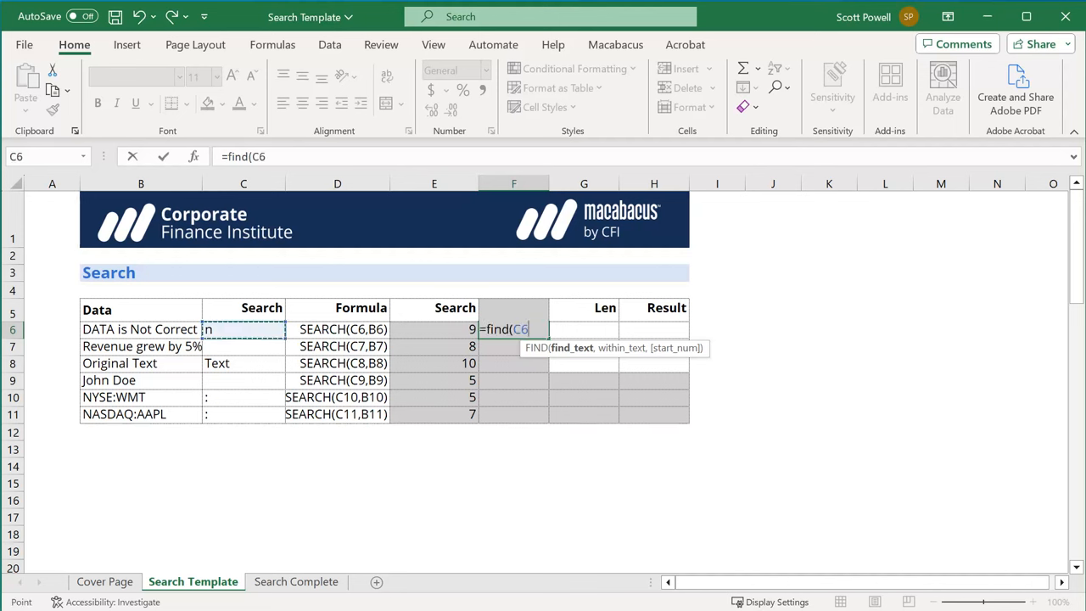
pyautogui.write(',C6')
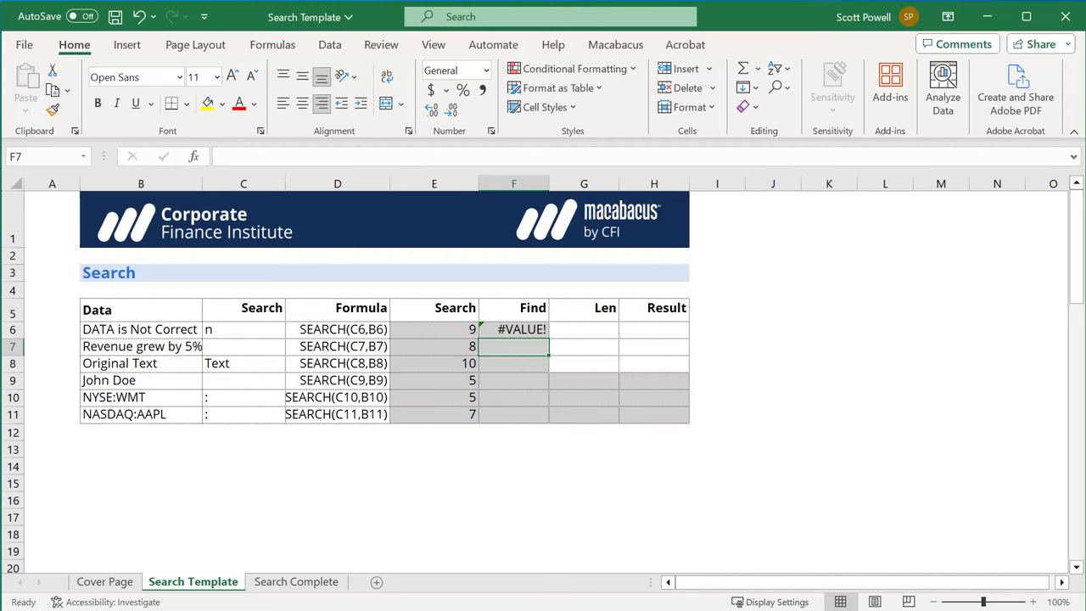
pyautogui.click(512, 329)
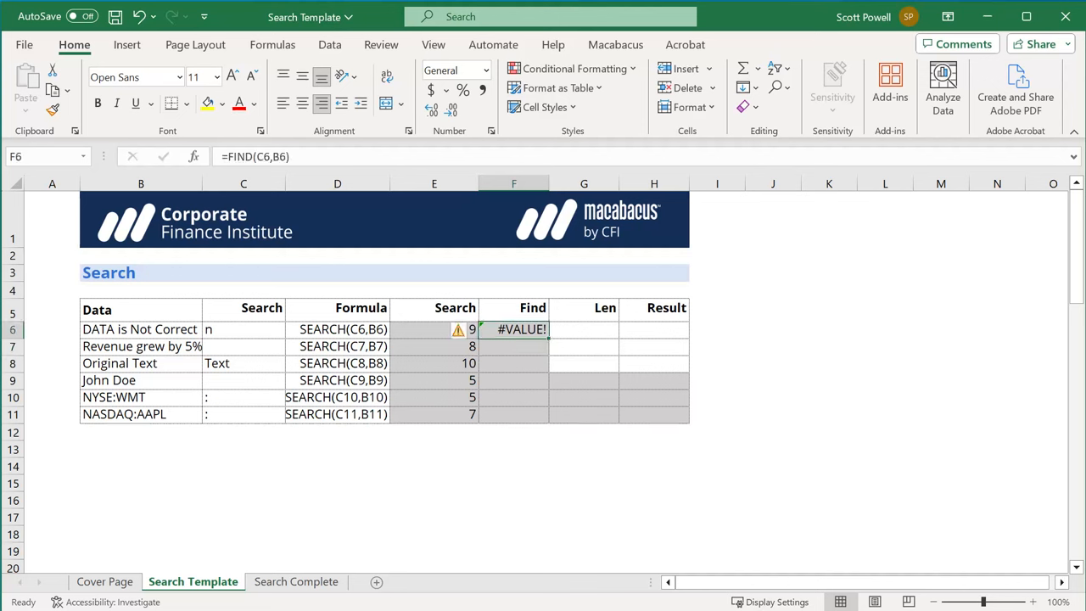
pyautogui.write('N')
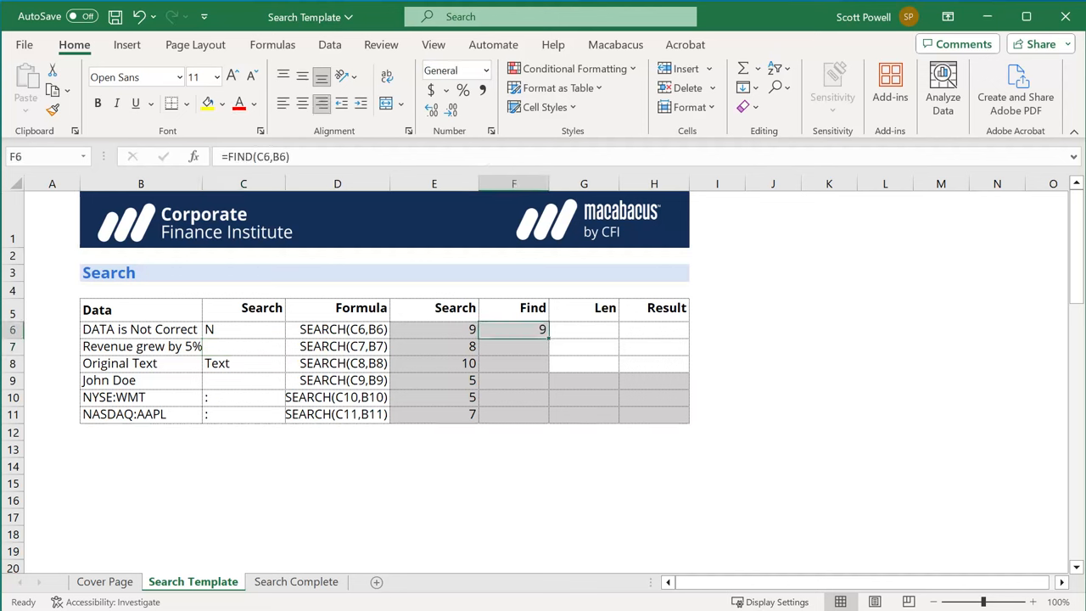
# - Restore n in C6, wrap F6 as =IFERROR(FIND(C6,B6),"-") and fill to F11: -, 8, 10, 5, 5, 7
pyautogui.write('n')
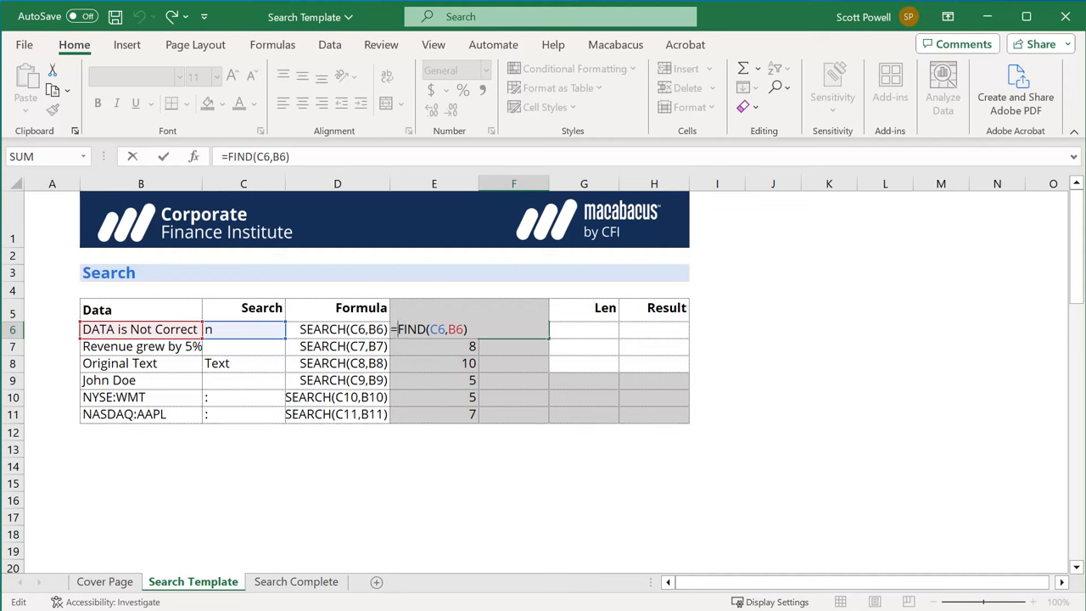
pyautogui.write('iferr0r')
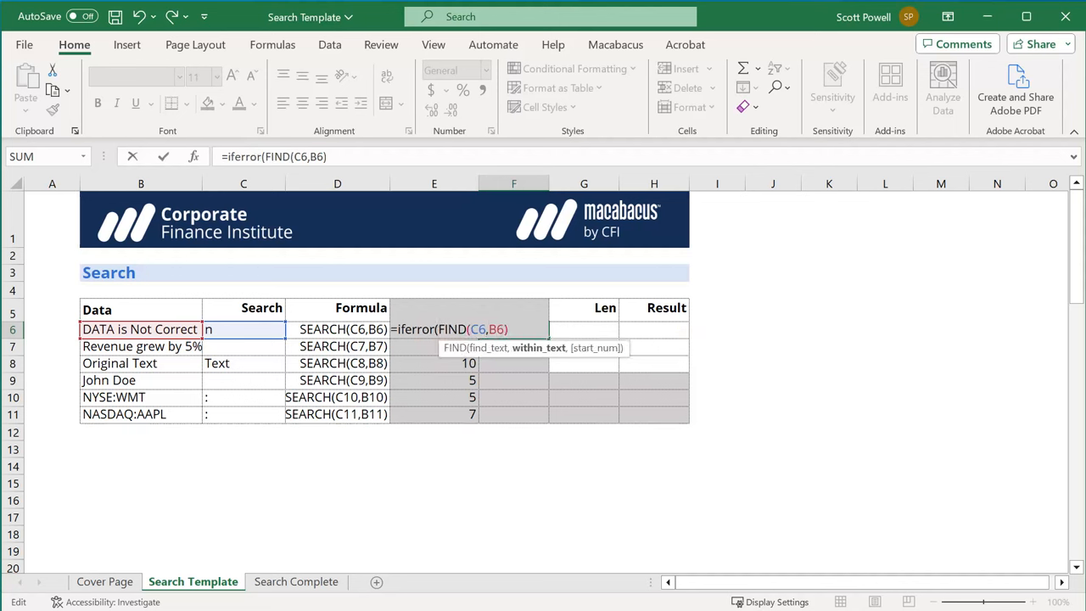
pyautogui.write(',')
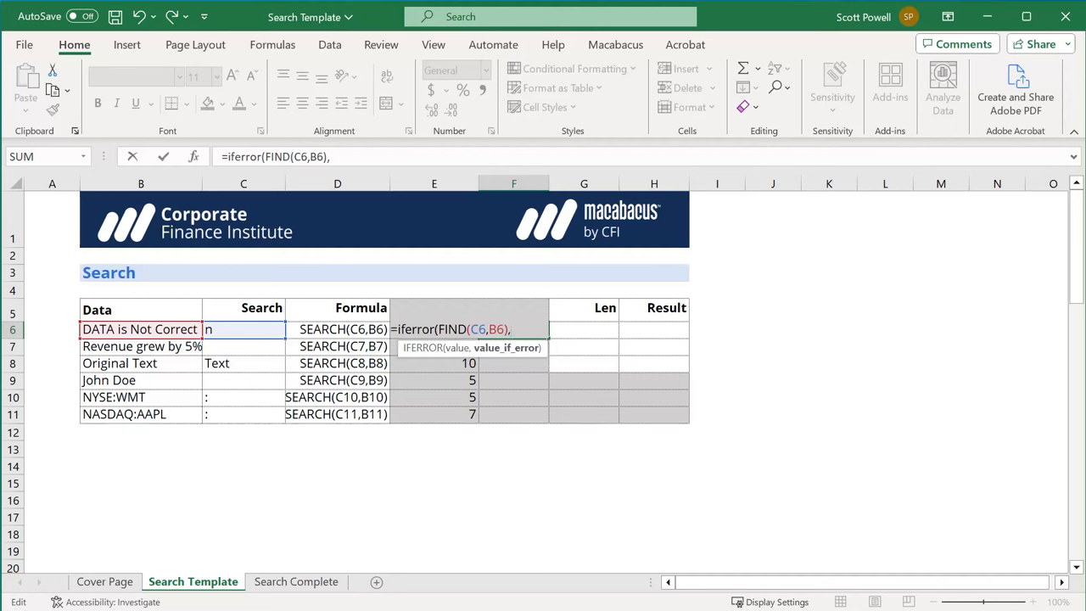
pyautogui.write('"-"')
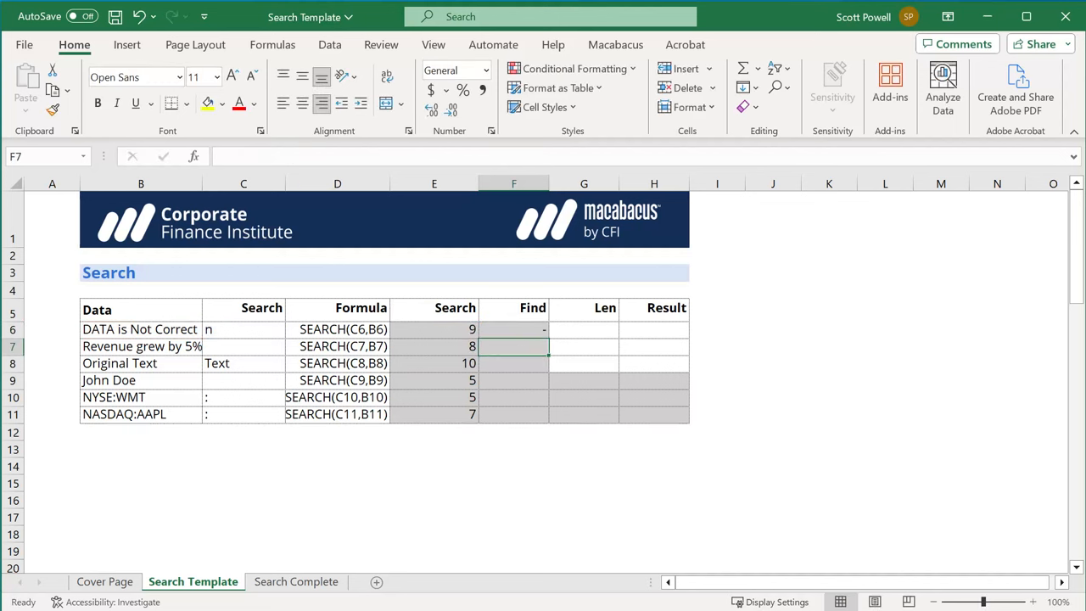
pyautogui.moveTo(513, 347); pyautogui.dragTo(513, 414)
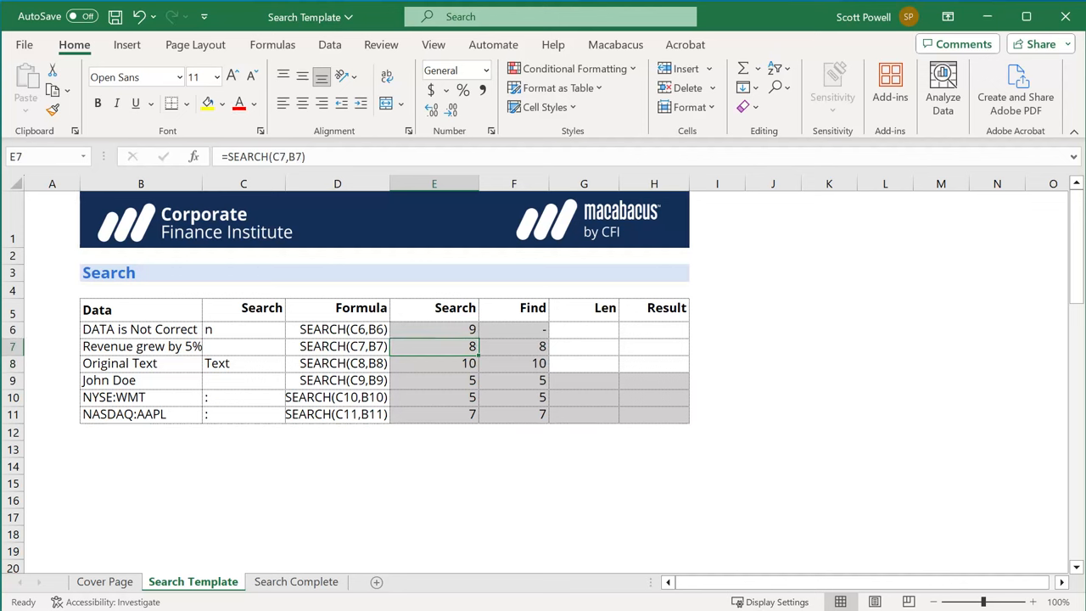
# - Inspect the John Doe, NYSE:WMT and NASDAQ:AAPL entries and their search formulas, then select G9
pyautogui.click(244, 346)
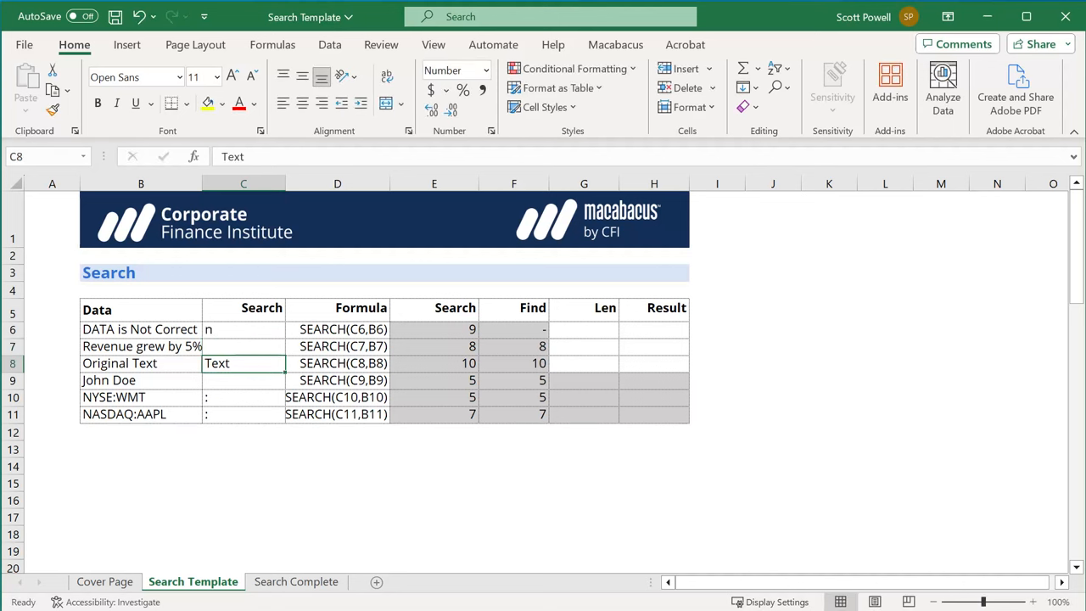
pyautogui.click(245, 380)
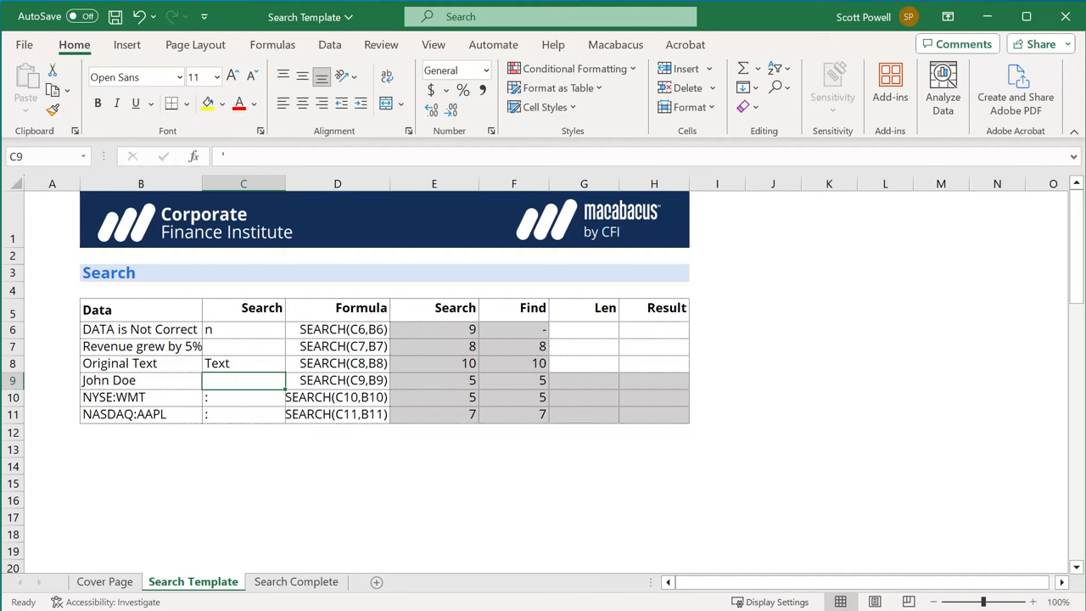
pyautogui.click(141, 397)
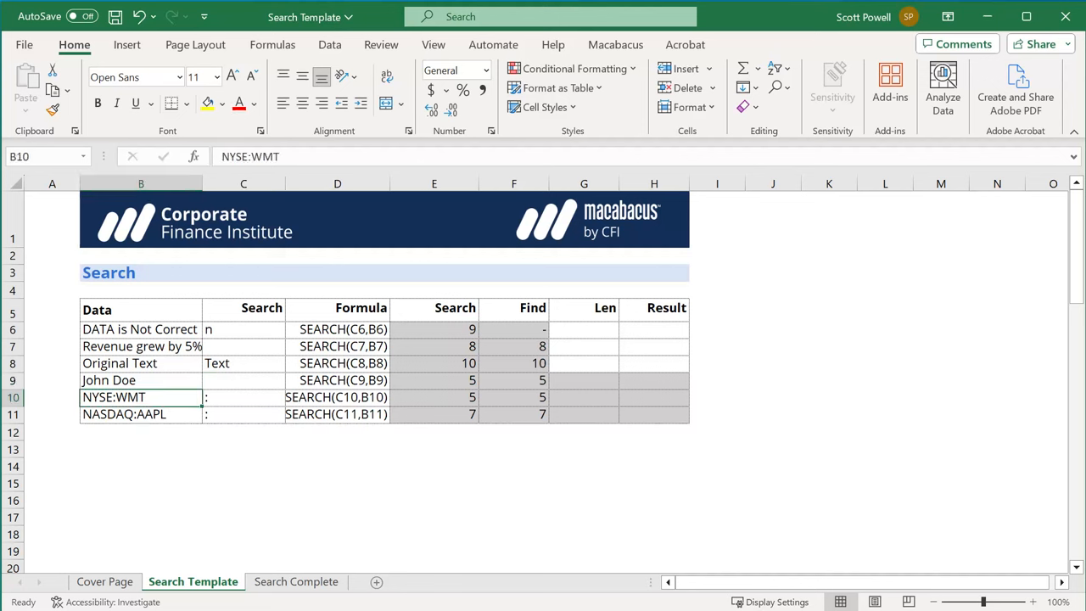
pyautogui.click(141, 414)
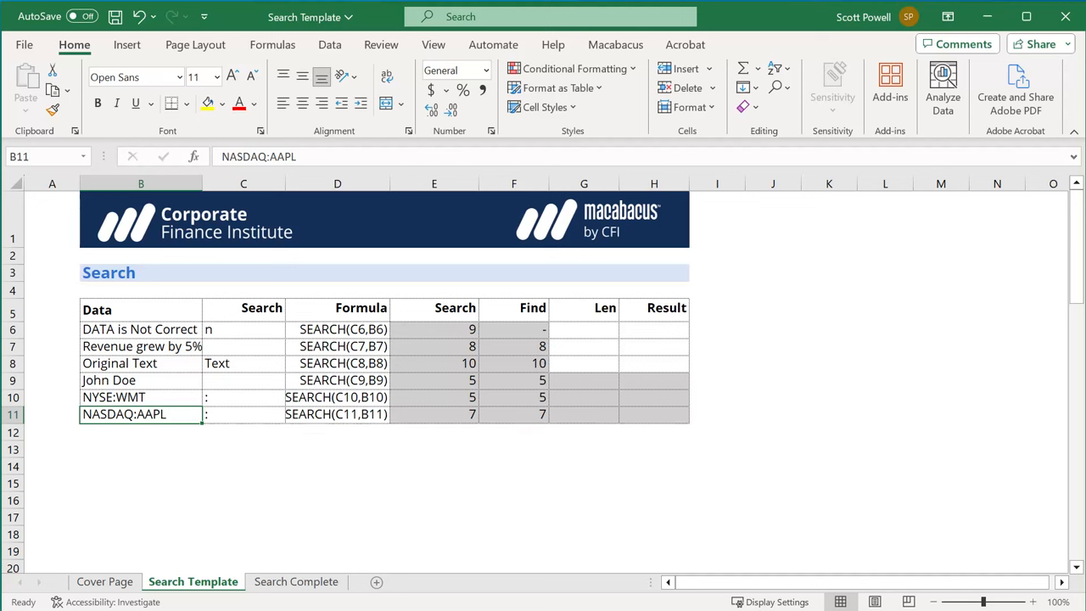
pyautogui.click(435, 397)
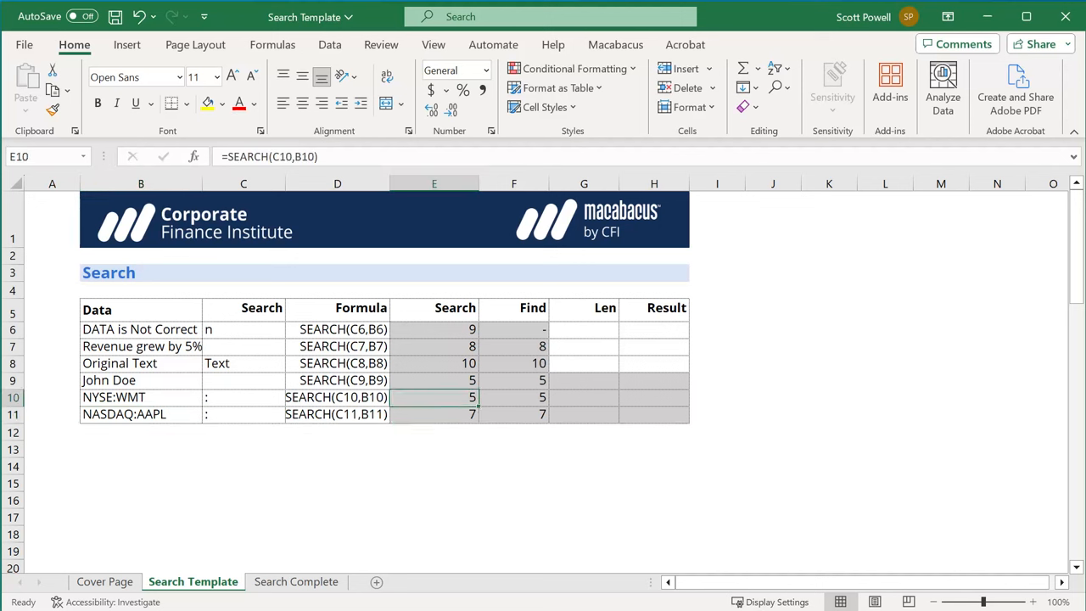
pyautogui.click(584, 380)
pyautogui.write('=')
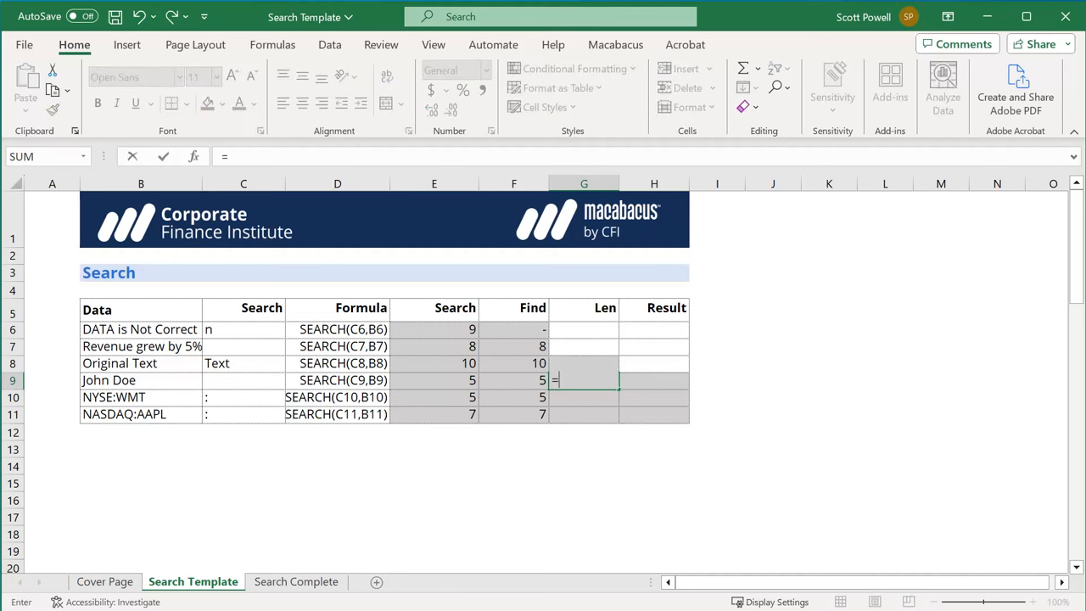
# - Enter =LEN(B9) in G9 and fill to G11, giving lengths 8, 8 and 11
pyautogui.write('LEN(B9')
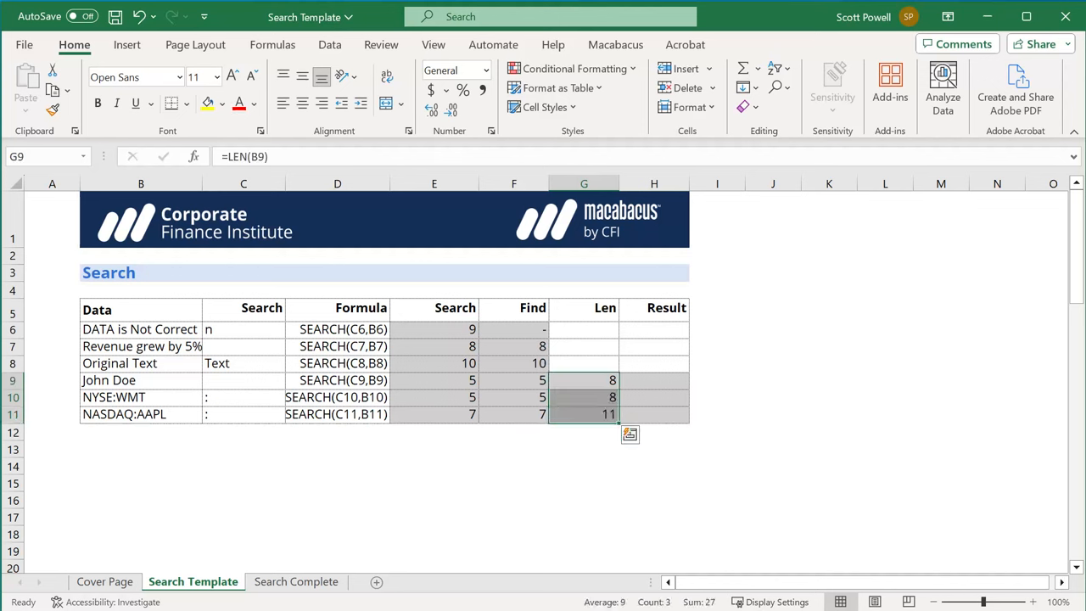
pyautogui.click(584, 381)
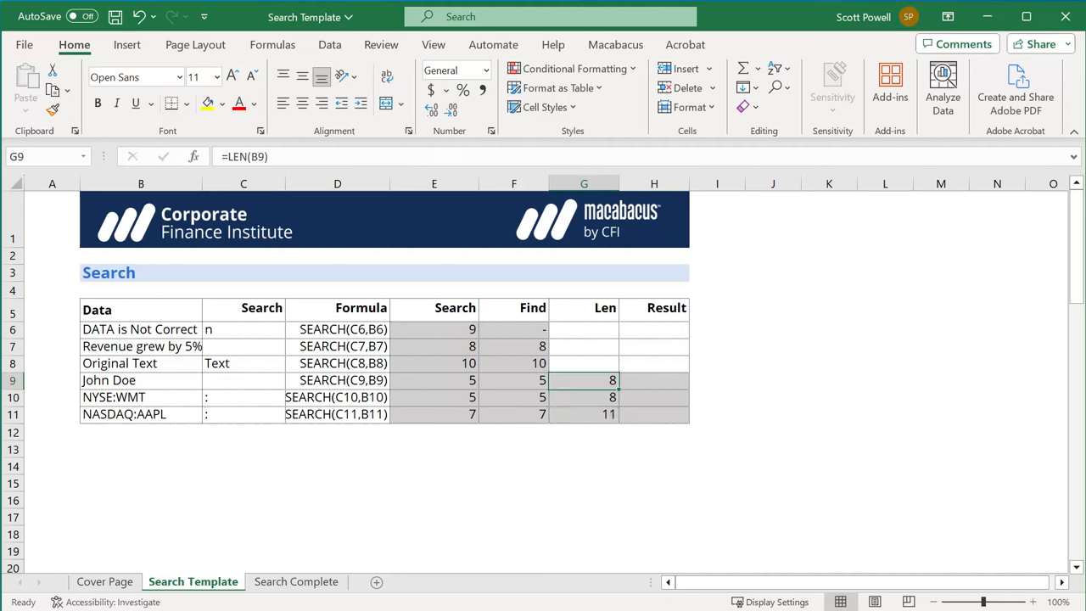
pyautogui.click(244, 380)
pyautogui.write("'")
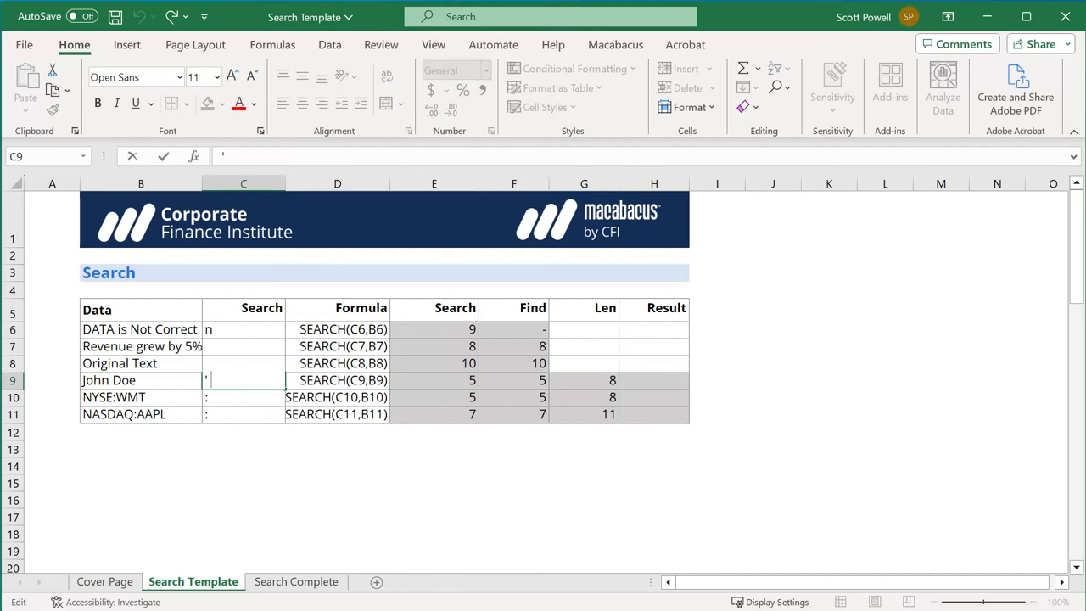
# - Enter =RIGHT(B9,G9-F9) in H9 to extract the last name Doe
pyautogui.write('Text')
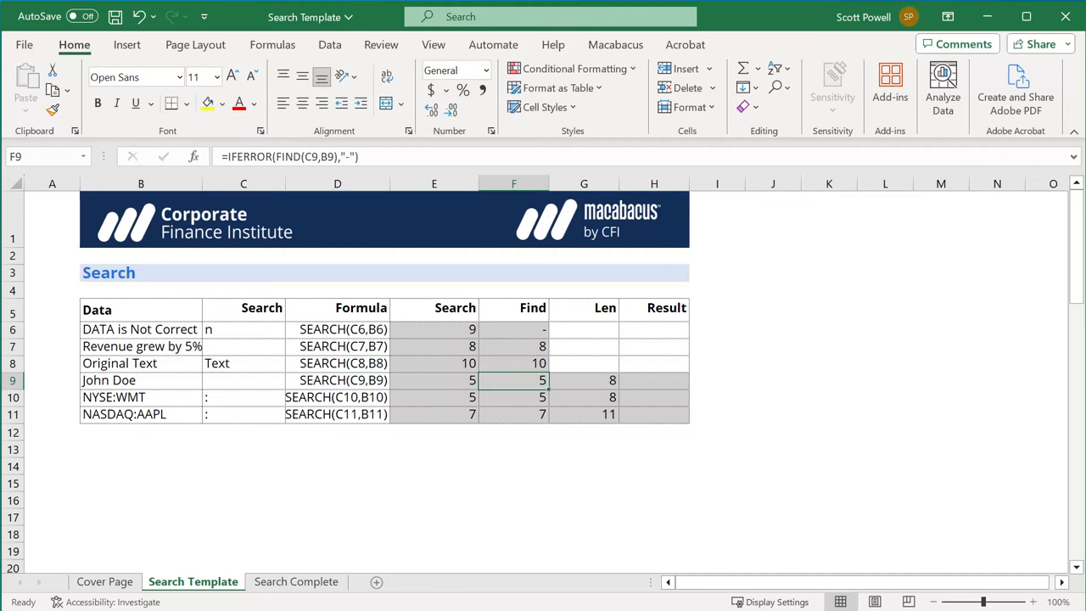
pyautogui.click(654, 380)
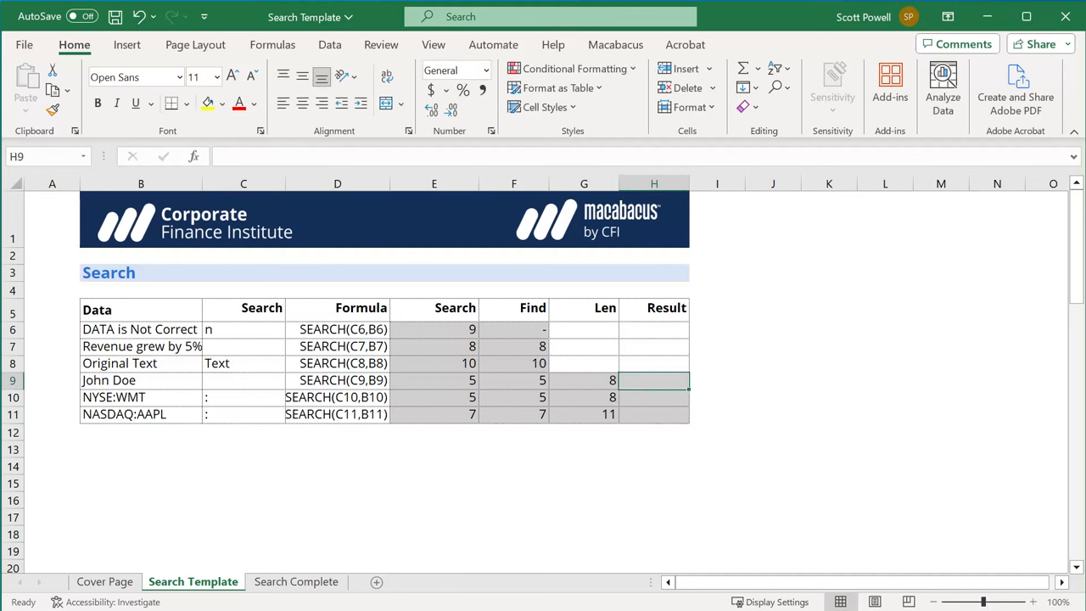
pyautogui.write('=R')
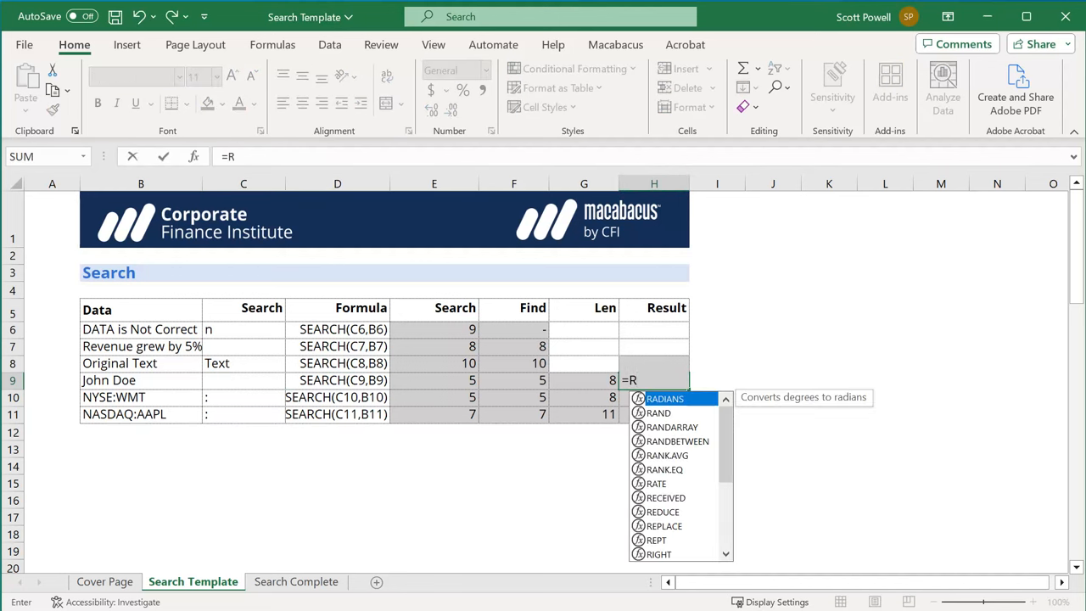
pyautogui.write('IGHT(B9')
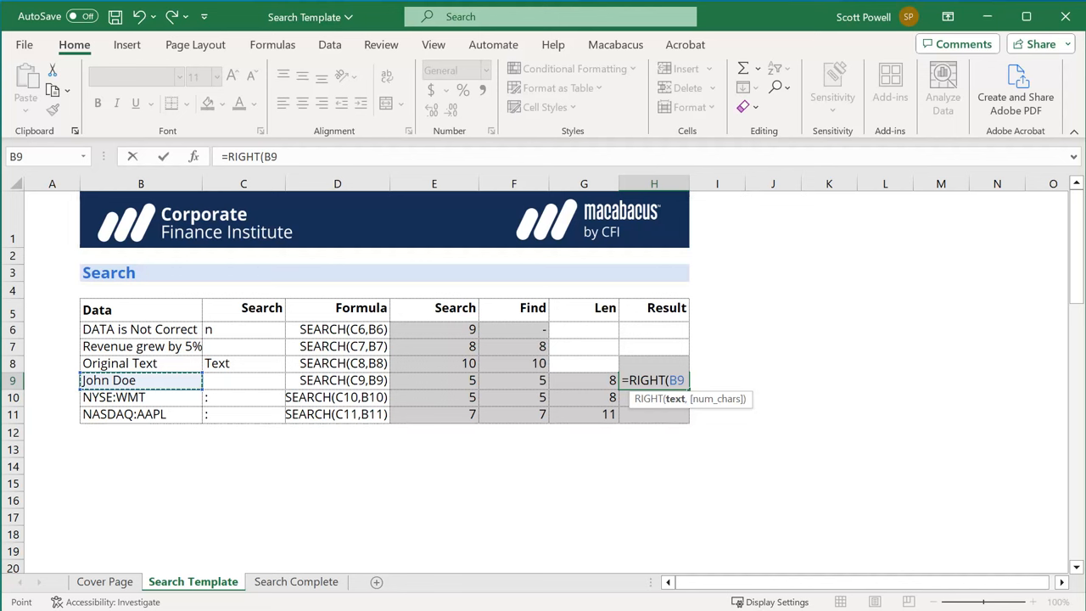
pyautogui.click(584, 380)
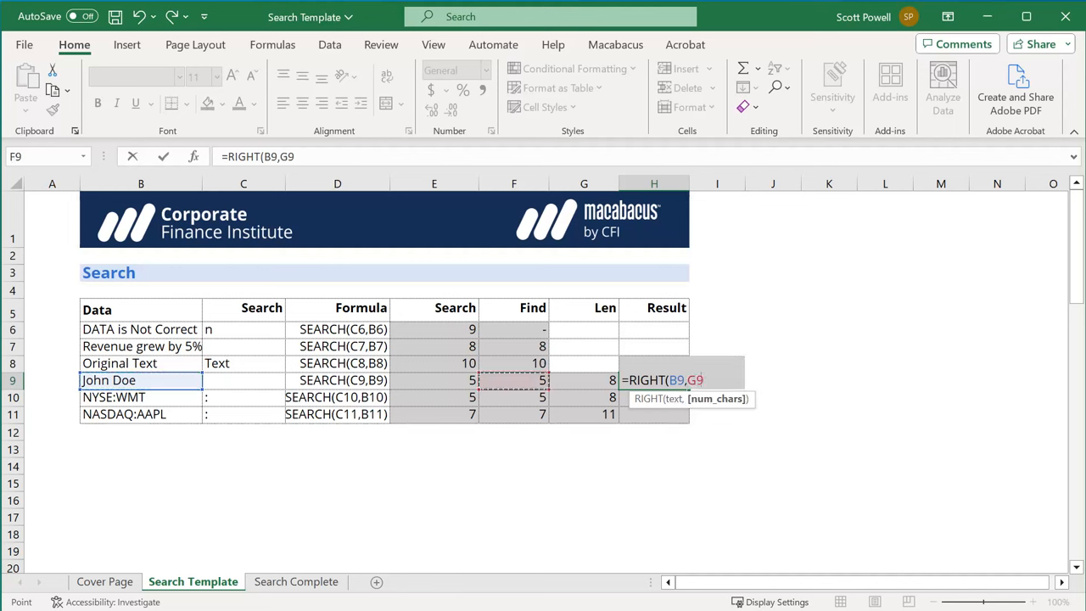
pyautogui.write('-')
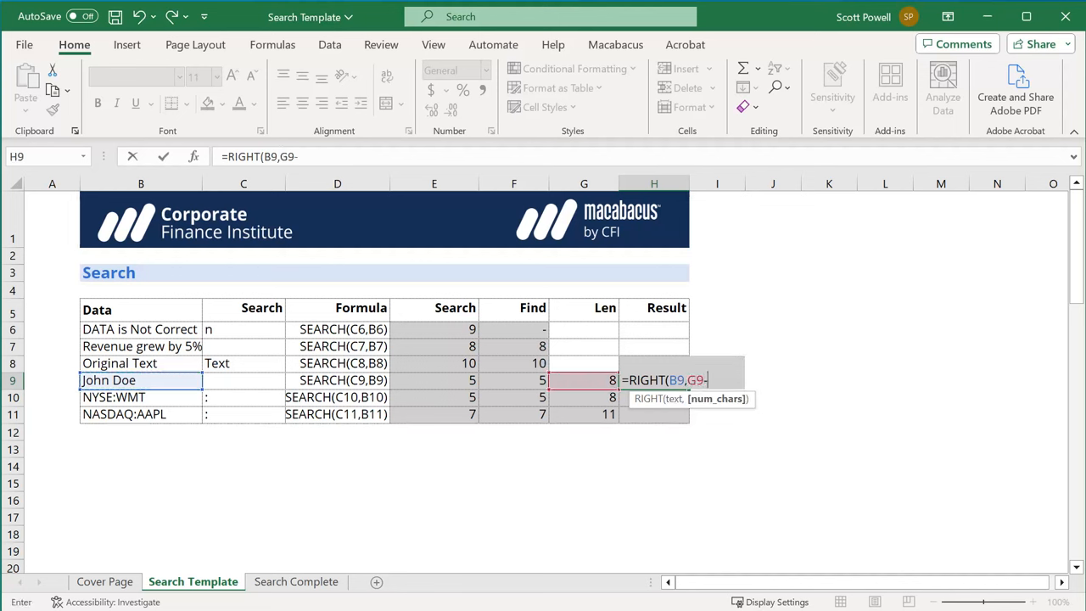
pyautogui.click(512, 381)
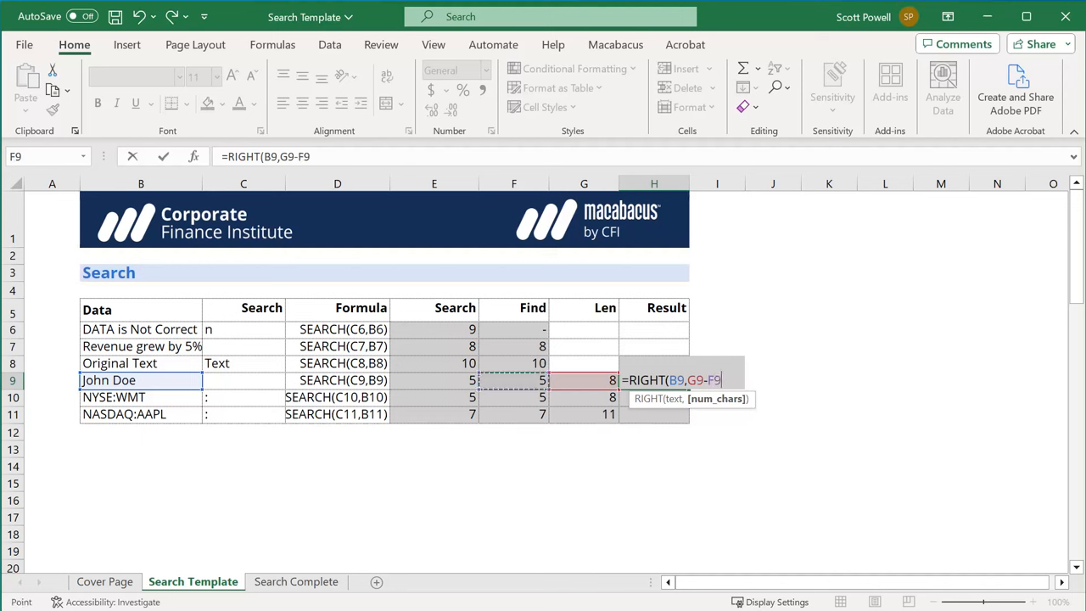
pyautogui.click(435, 380)
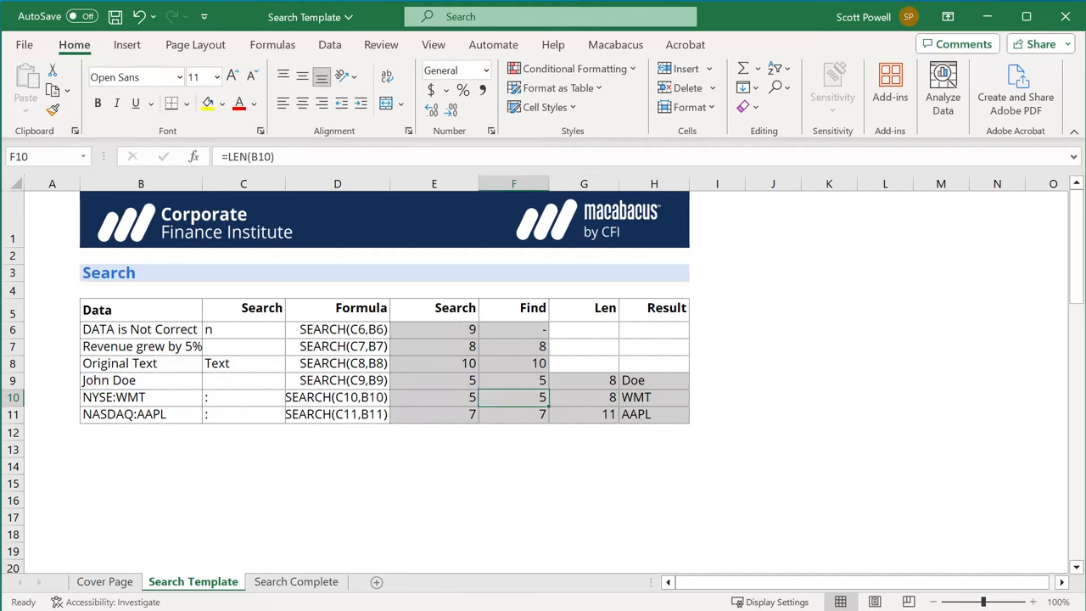
# - Enter =RIGHT(B10,G10-E10) for row 10 and fill to H11, extracting WMT and AAPL
pyautogui.write('=RIGHT(B10,G10-E10)')
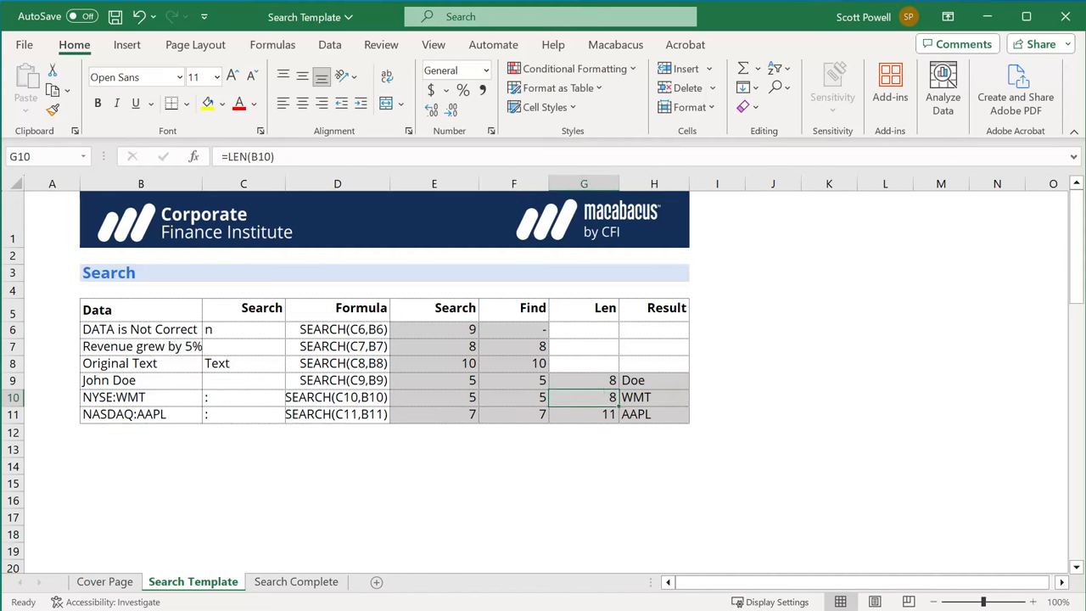
pyautogui.click(245, 397)
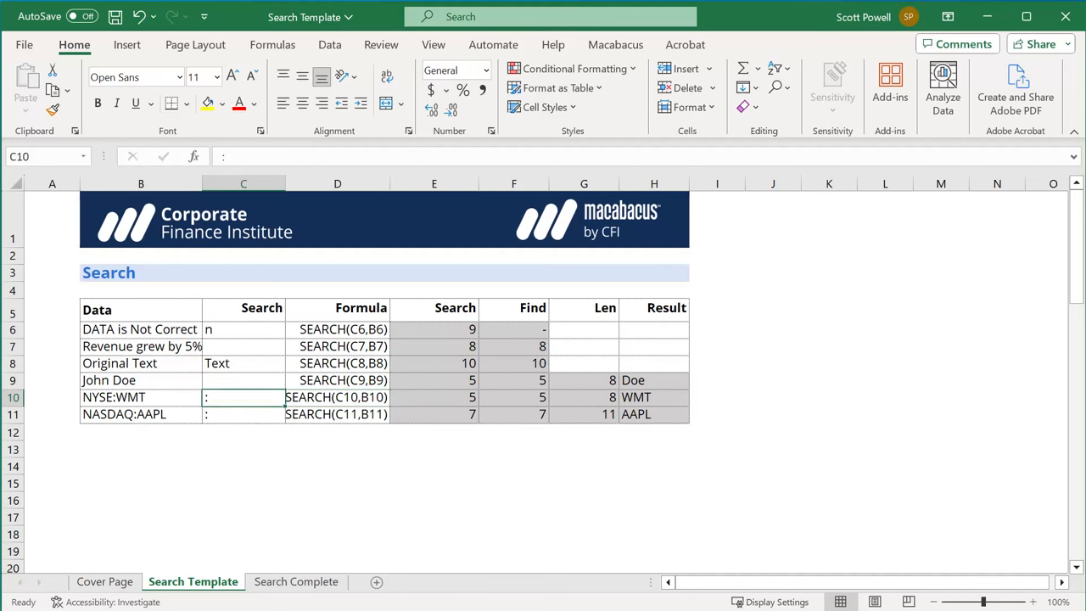